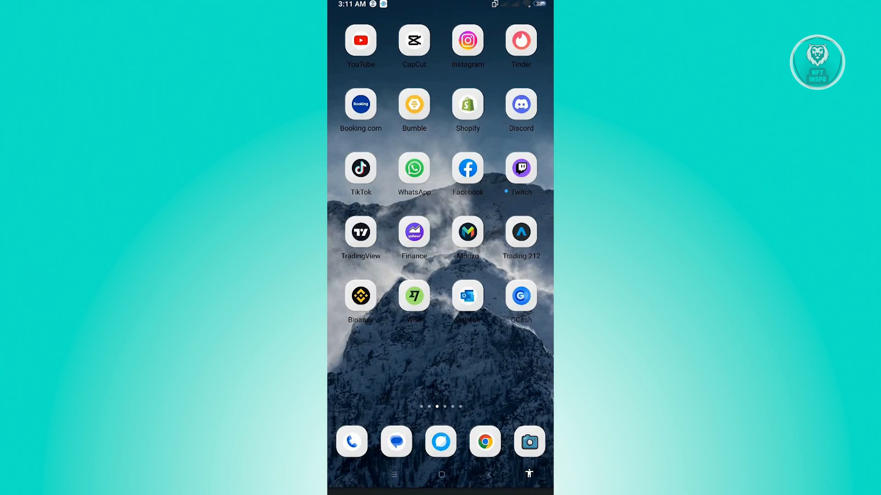
- Launch TikTok from the home screen and go to your own profile page
click(361, 168)
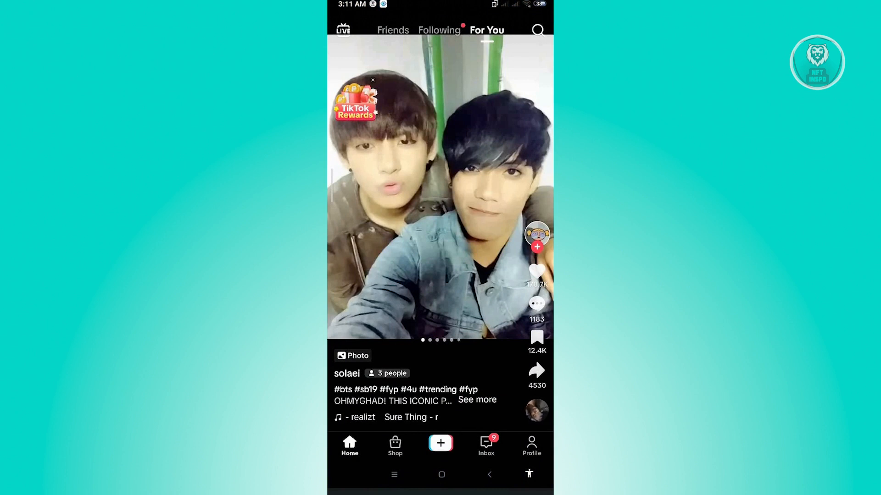
click(531, 446)
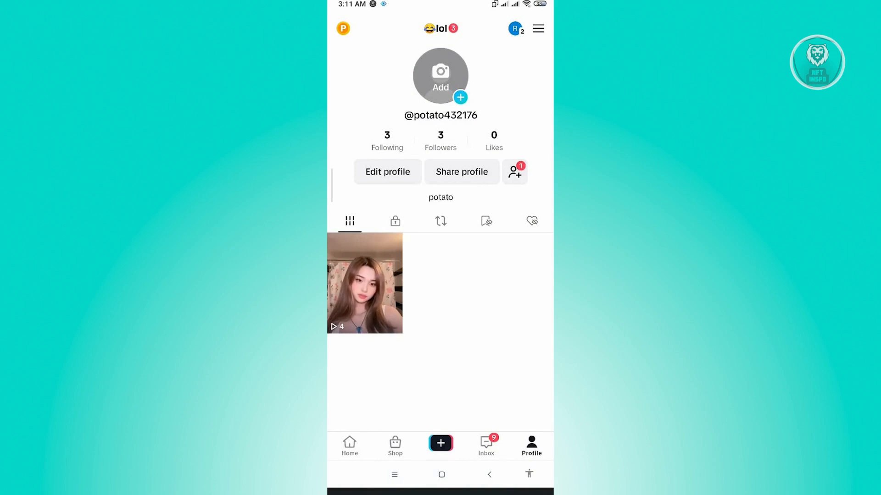
- Open Settings and privacy from the profile menu and scroll to Support & About
click(538, 29)
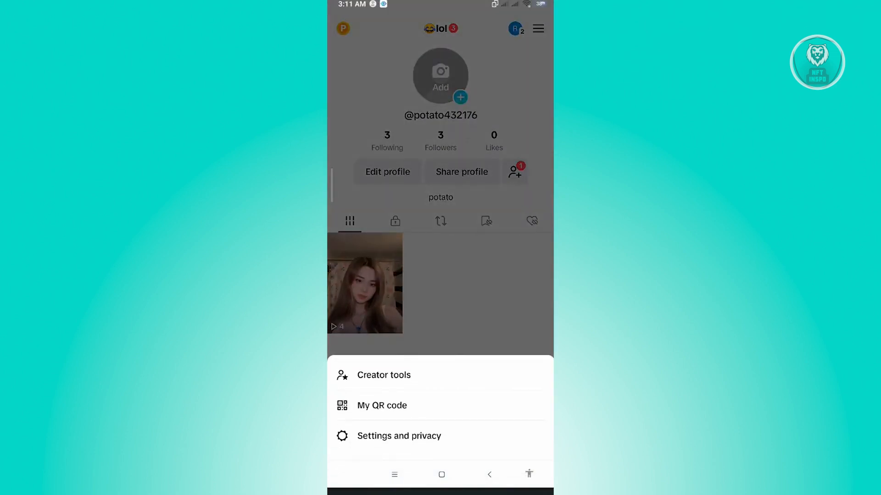
click(399, 436)
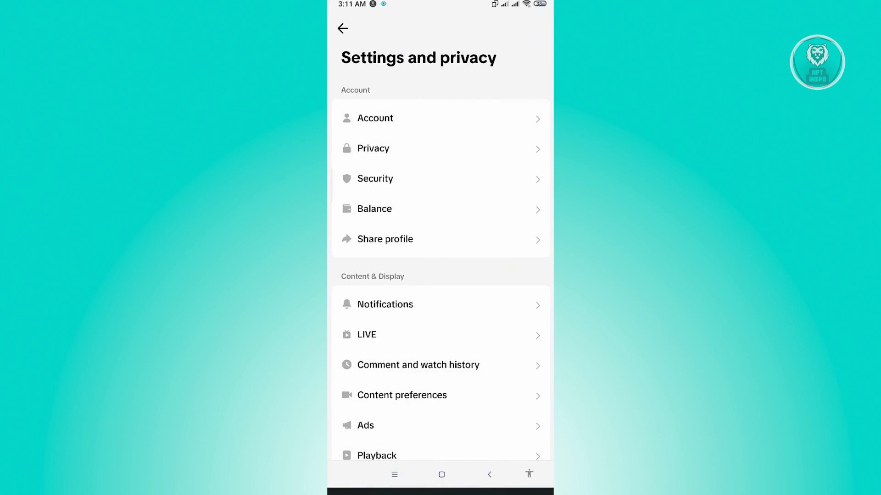
scroll(down, 3)
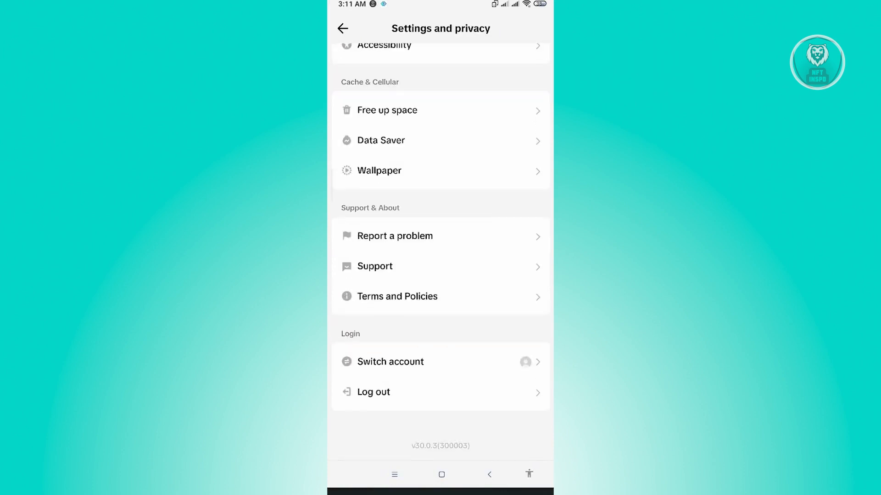
- Open Report a problem and start a new report via Submit a report, reaching the feedback form
click(374, 392)
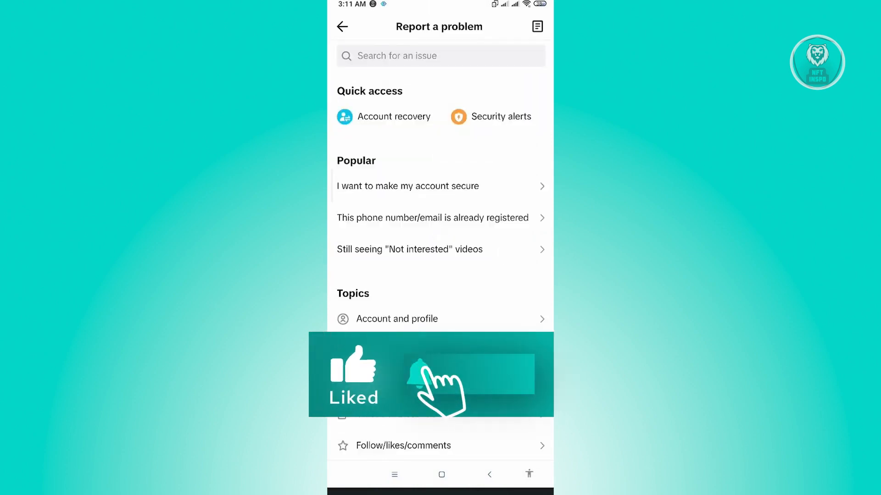
scroll(down, 3)
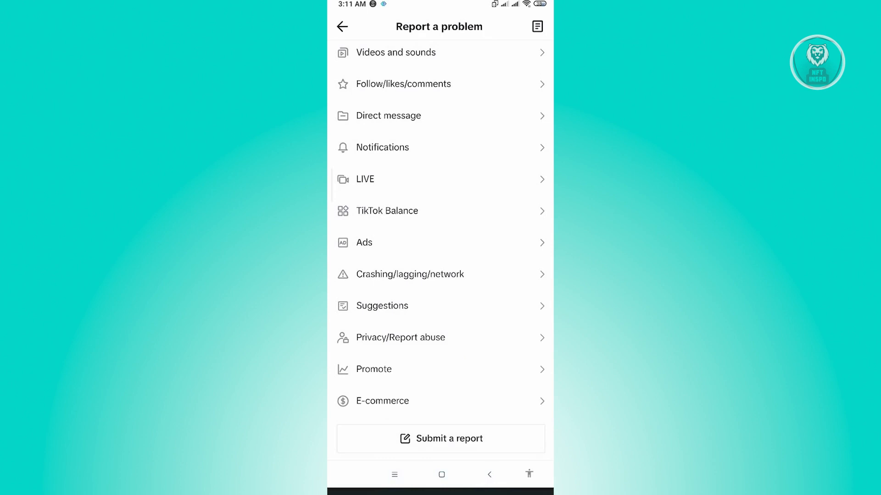
click(440, 439)
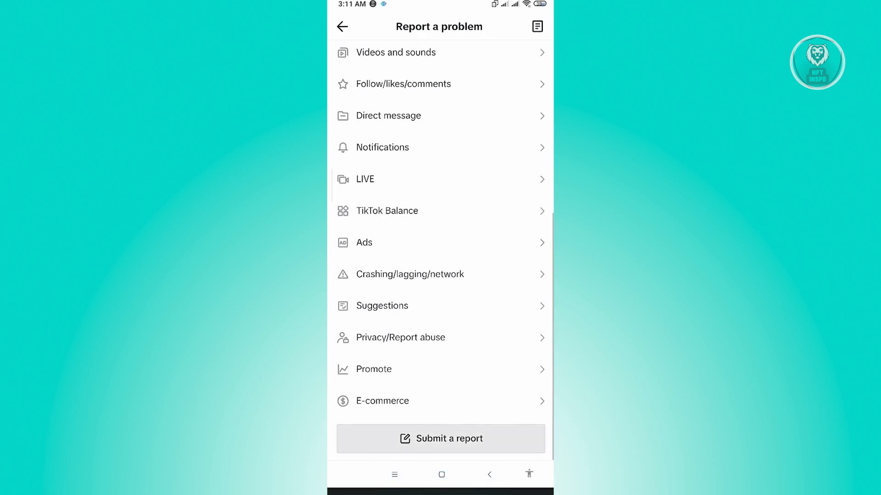
click(441, 439)
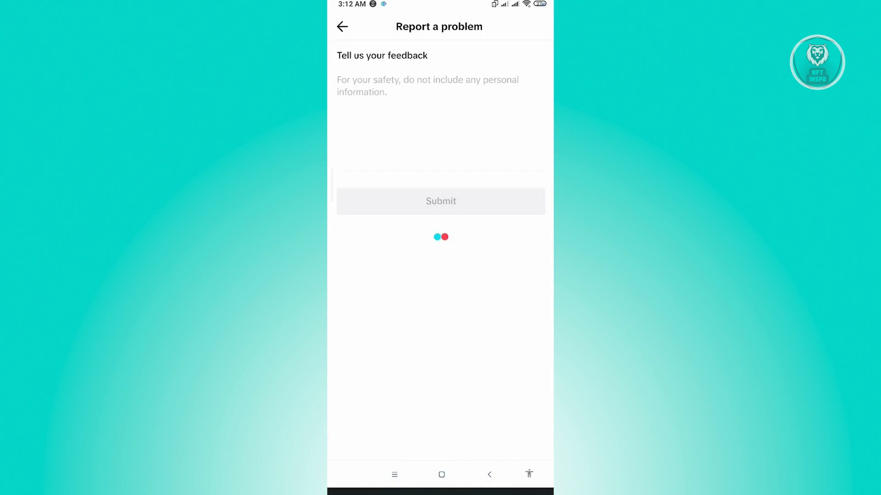